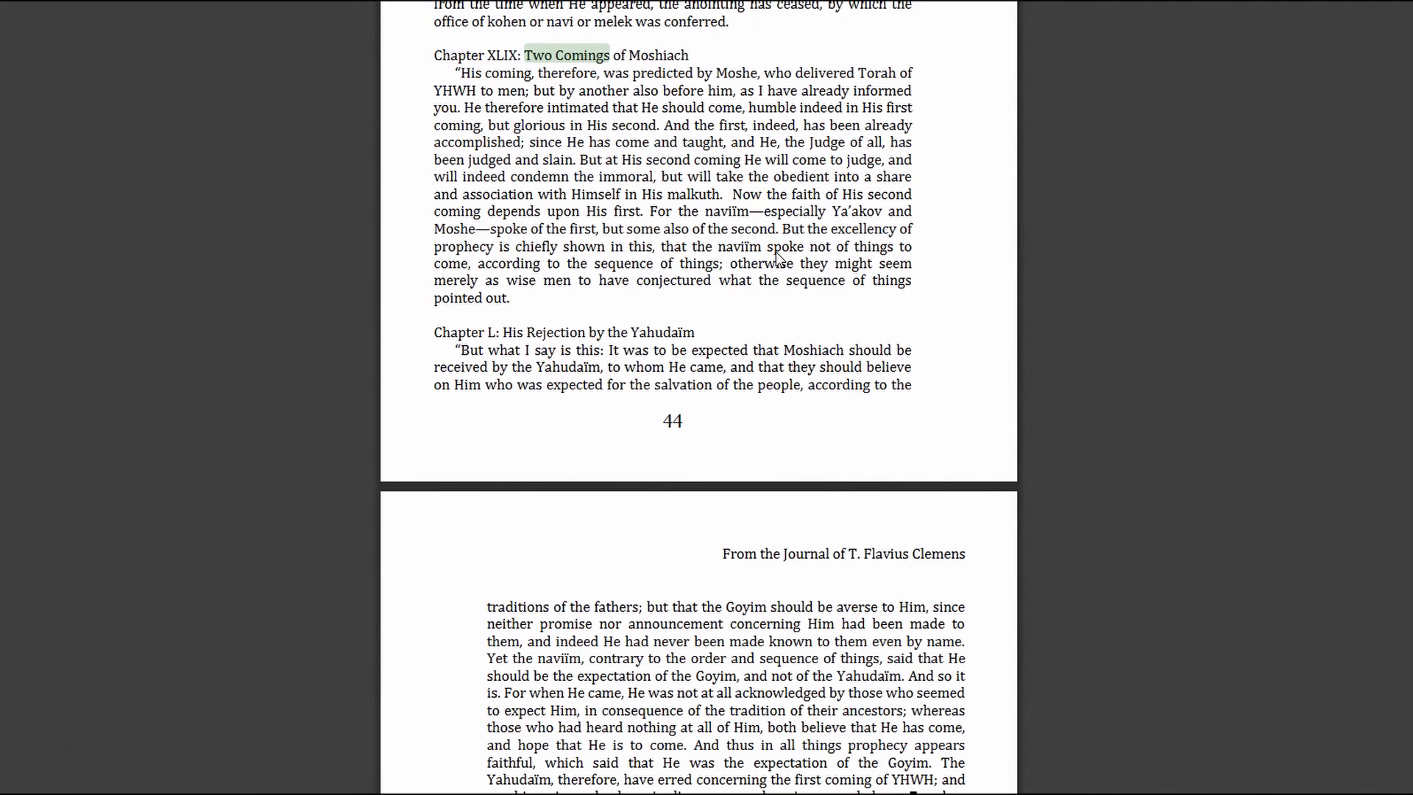
{"action": "mouse_move", "coordinate": [912, 168]}
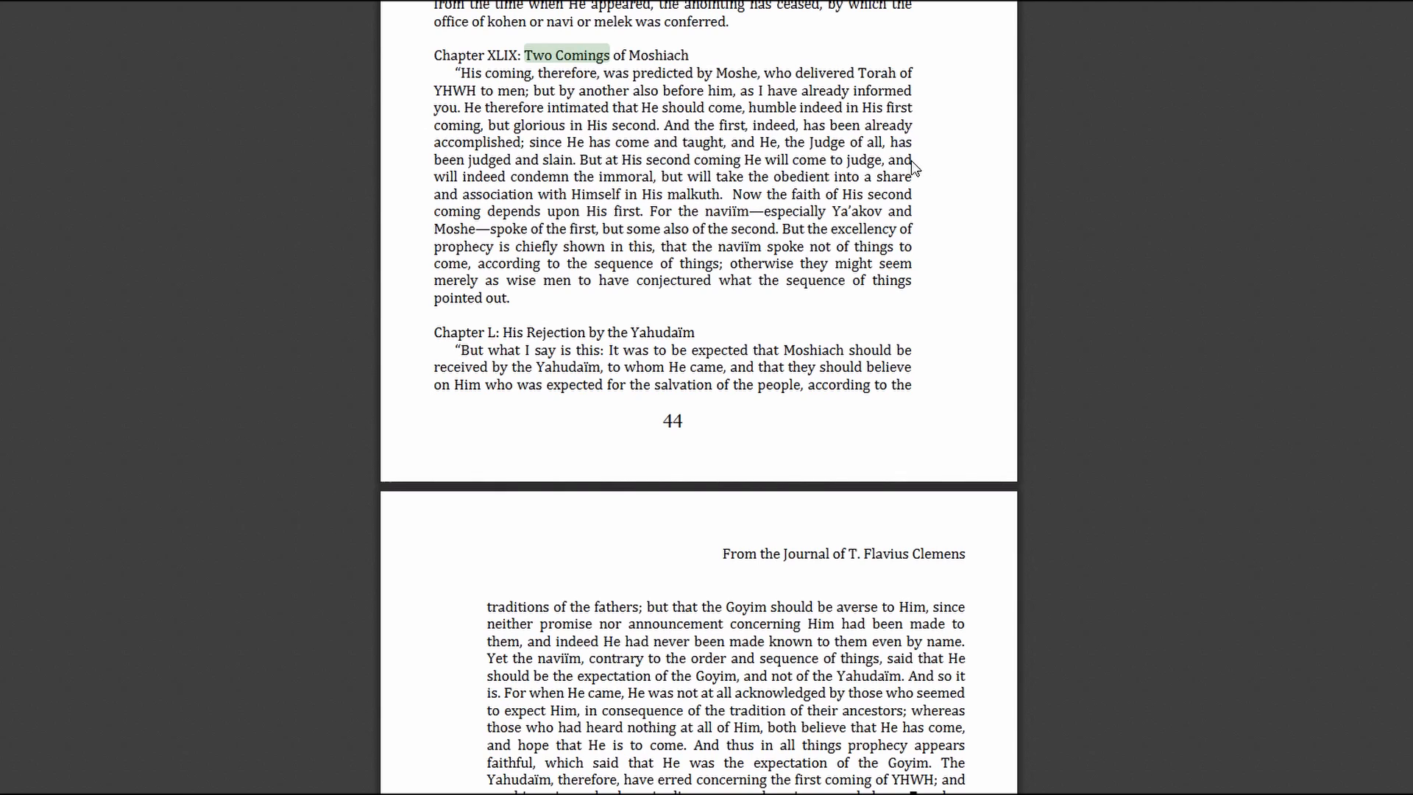
{"action": "scroll", "scroll_direction": "down", "scroll_amount": 3}
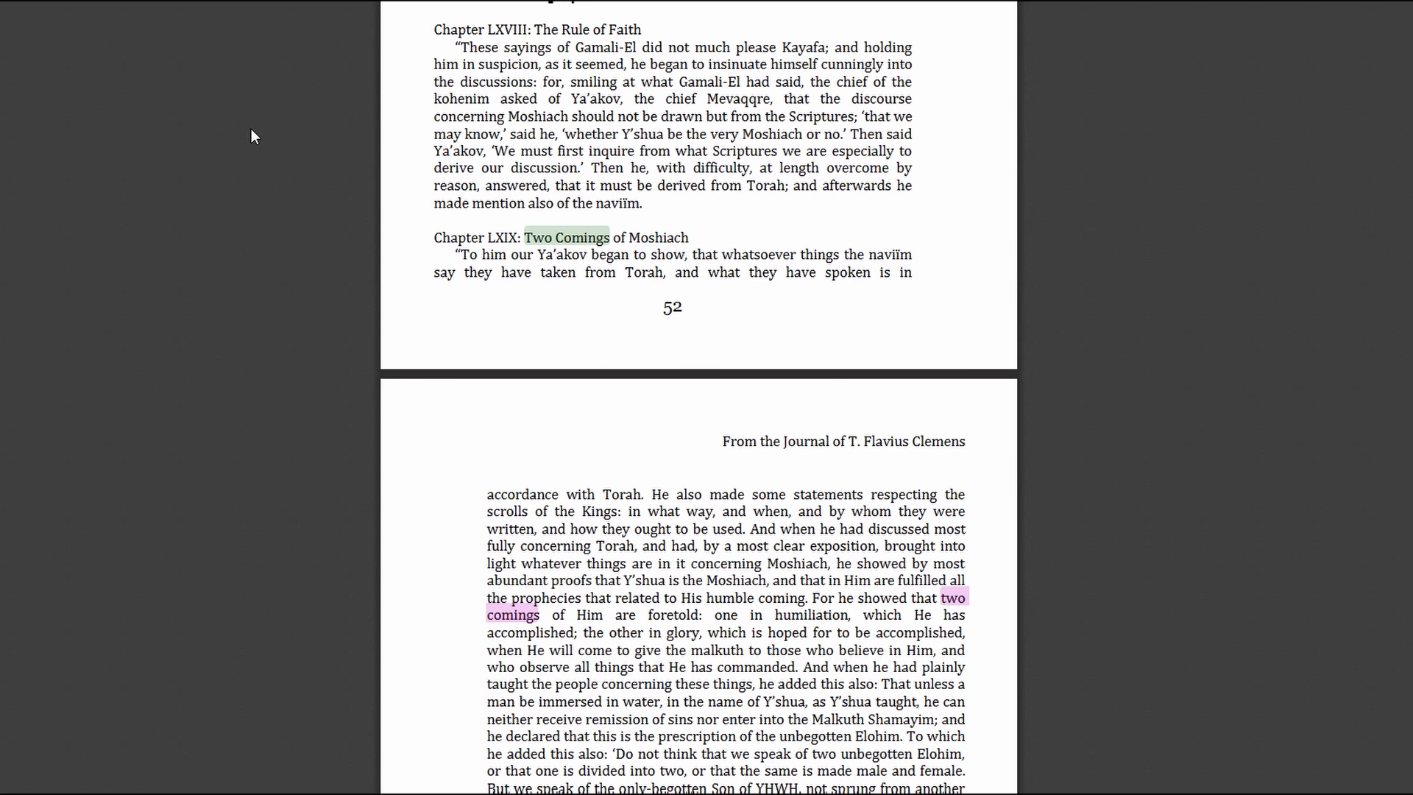
{"action": "mouse_move", "coordinate": [274, 108]}
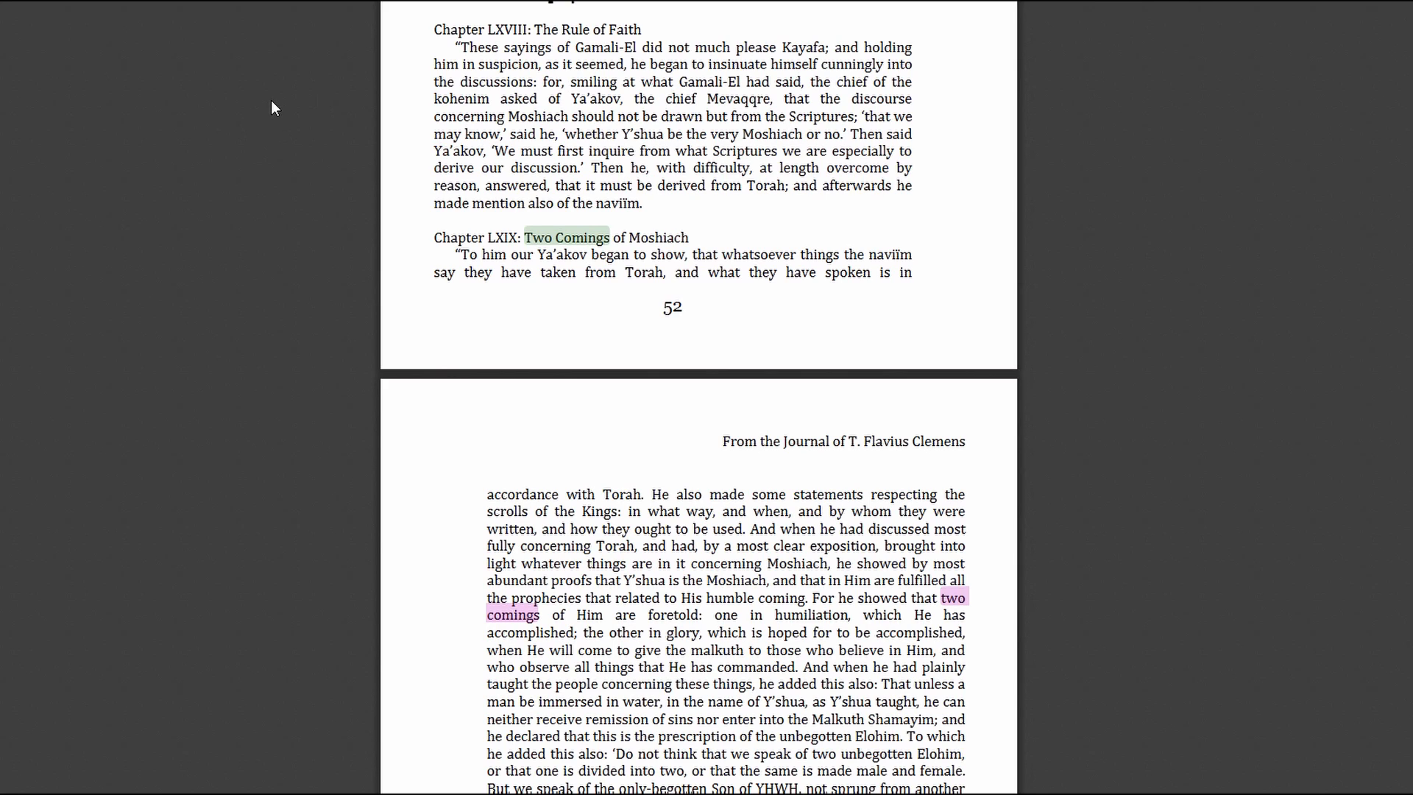
{"action": "mouse_move", "coordinate": [955, 239]}
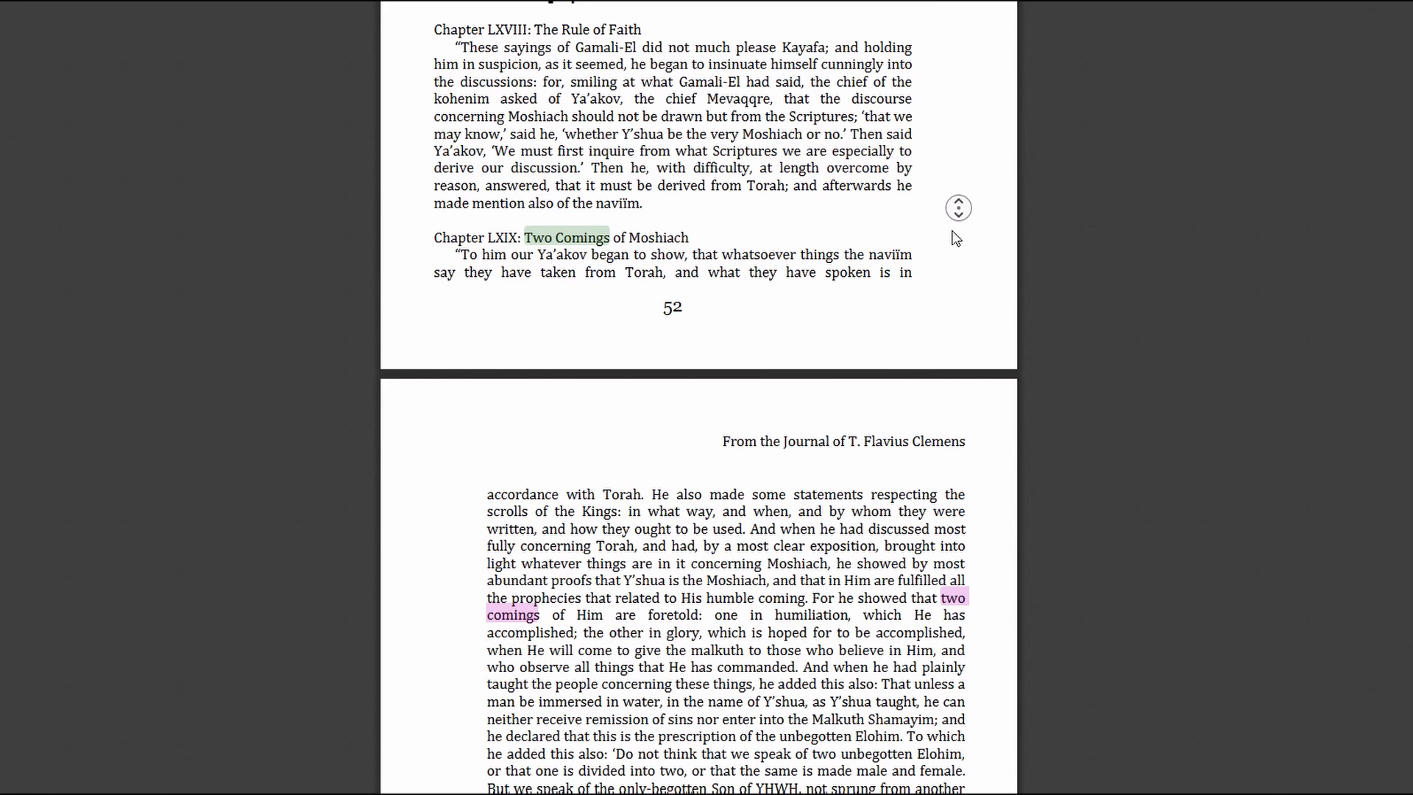
{"action": "scroll", "scroll_direction": "down", "scroll_amount": 3}
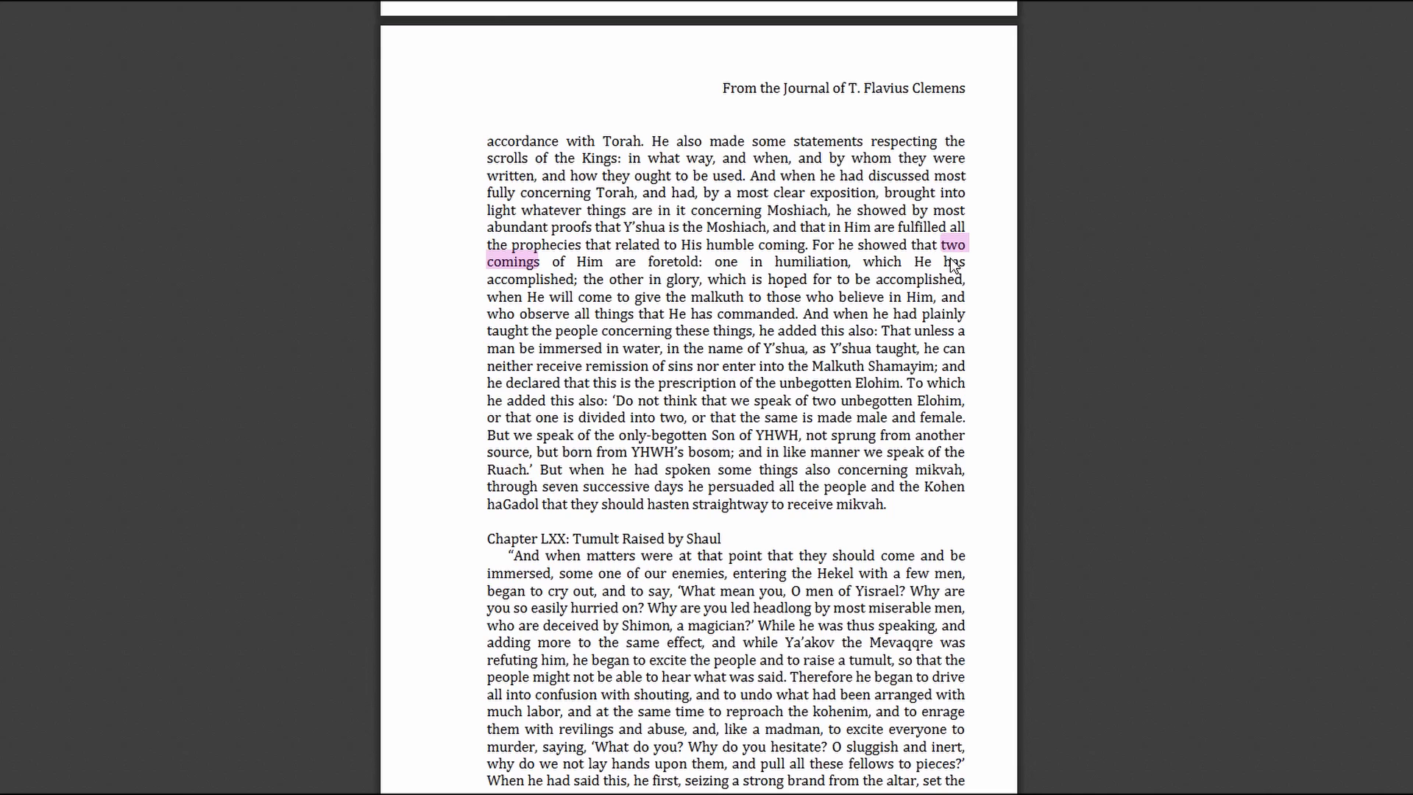
{"action": "mouse_move", "coordinate": [988, 274]}
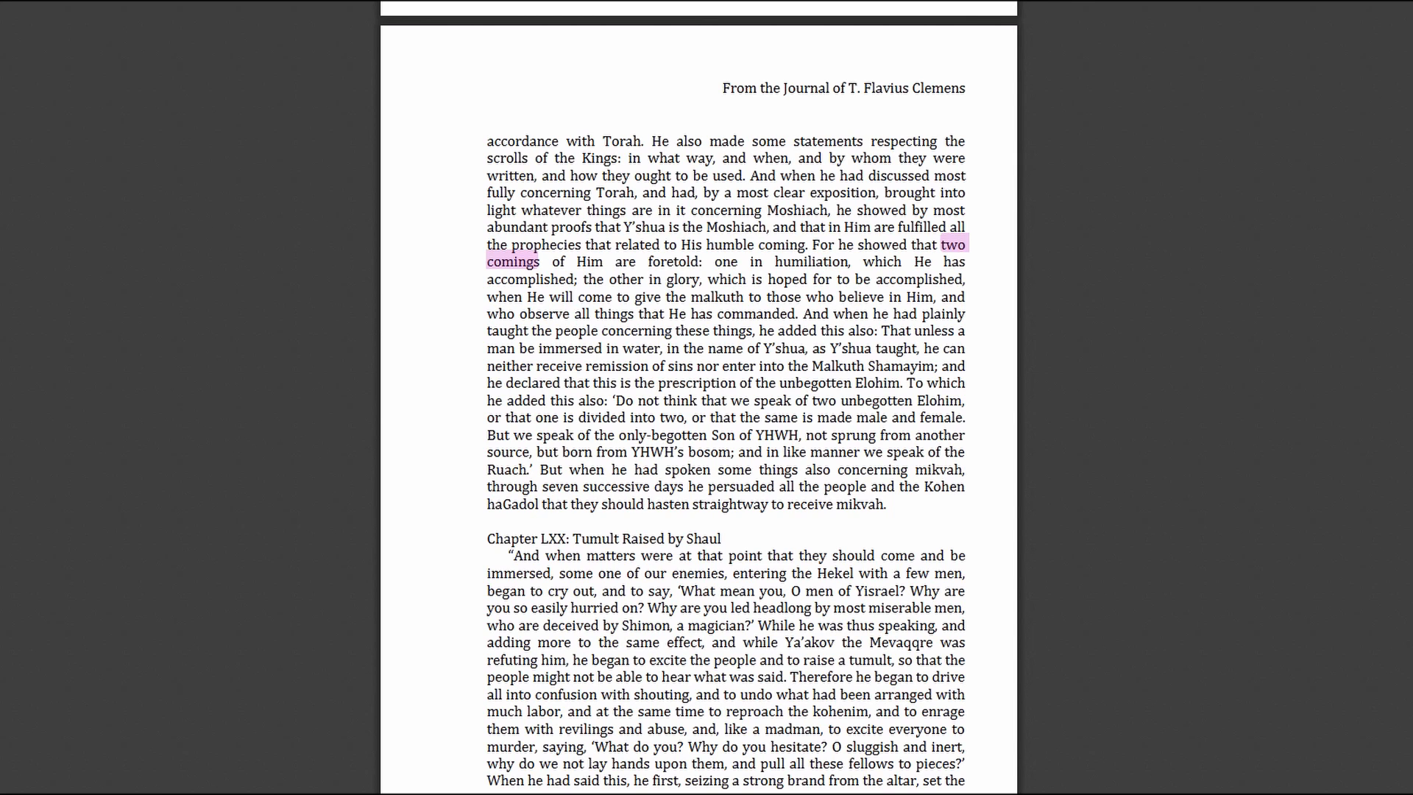
{"action": "mouse_move", "coordinate": [726, 433]}
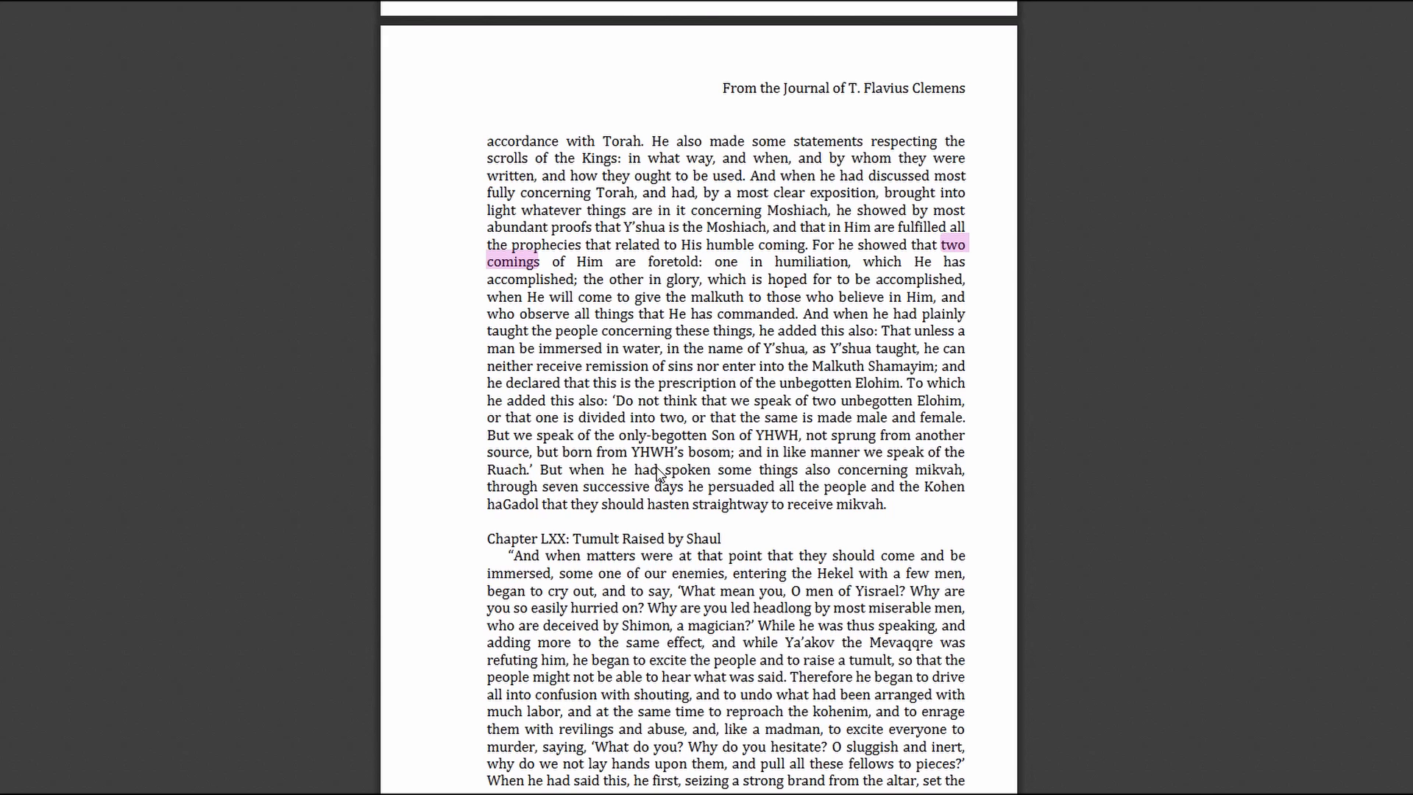
{"action": "mouse_move", "coordinate": [597, 443]}
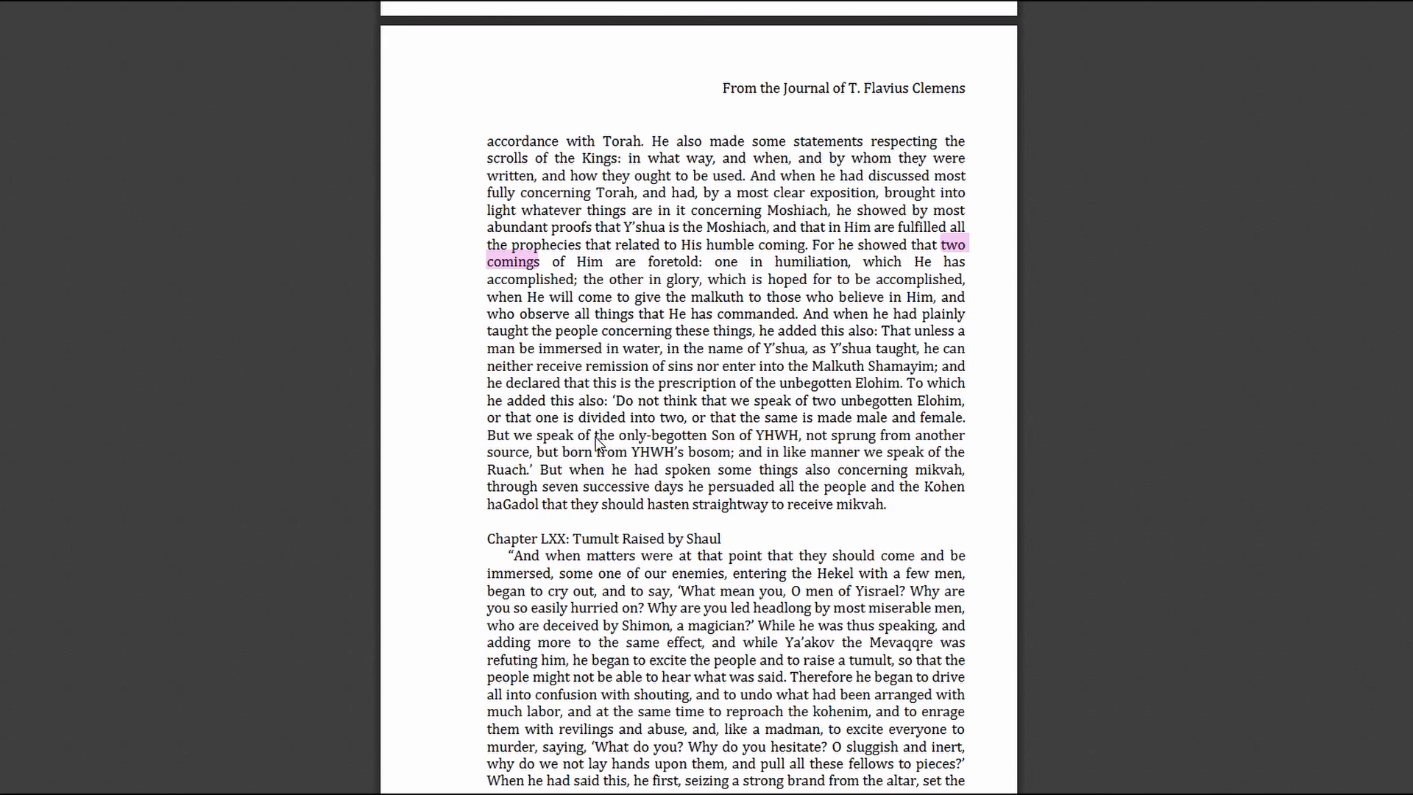
{"action": "mouse_move", "coordinate": [656, 442]}
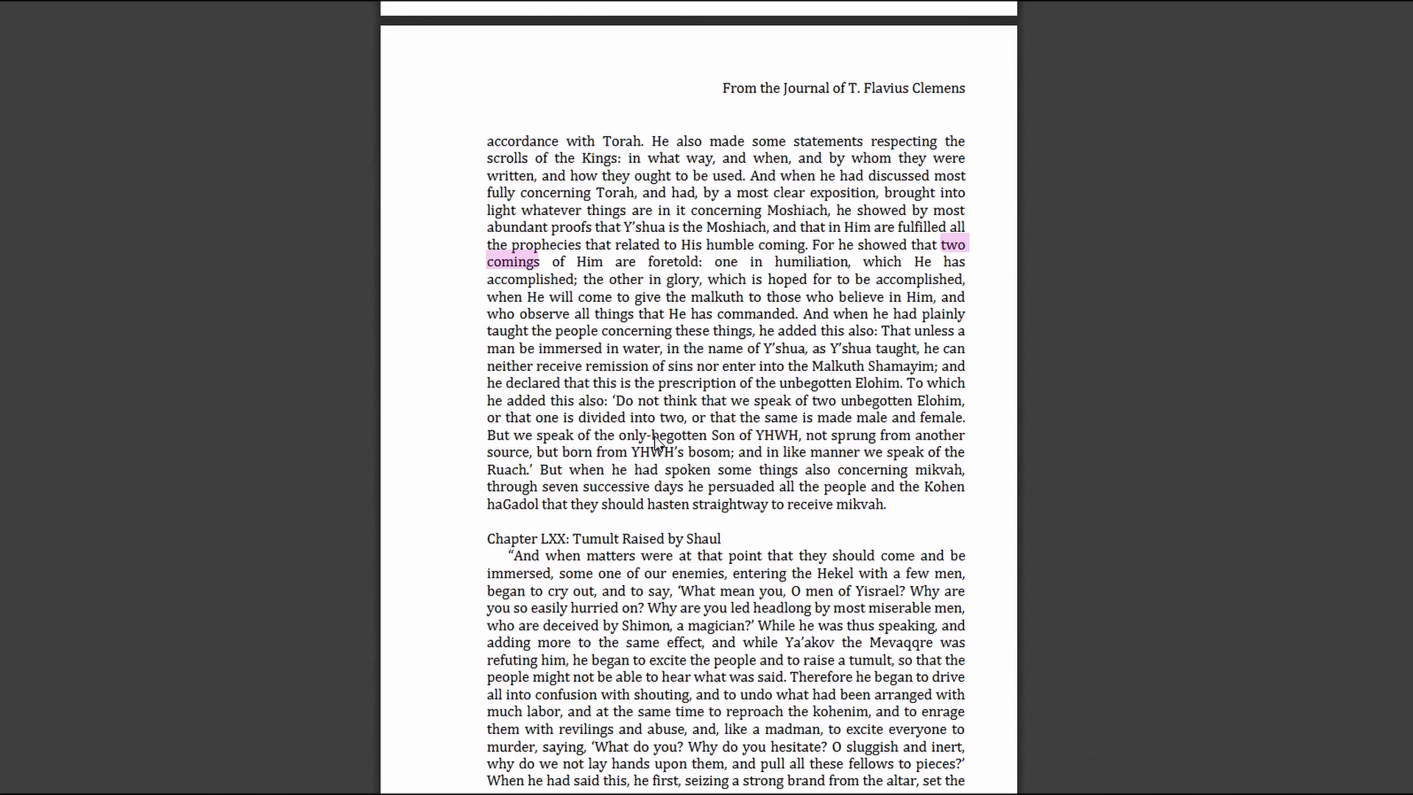
{"action": "mouse_move", "coordinate": [691, 445]}
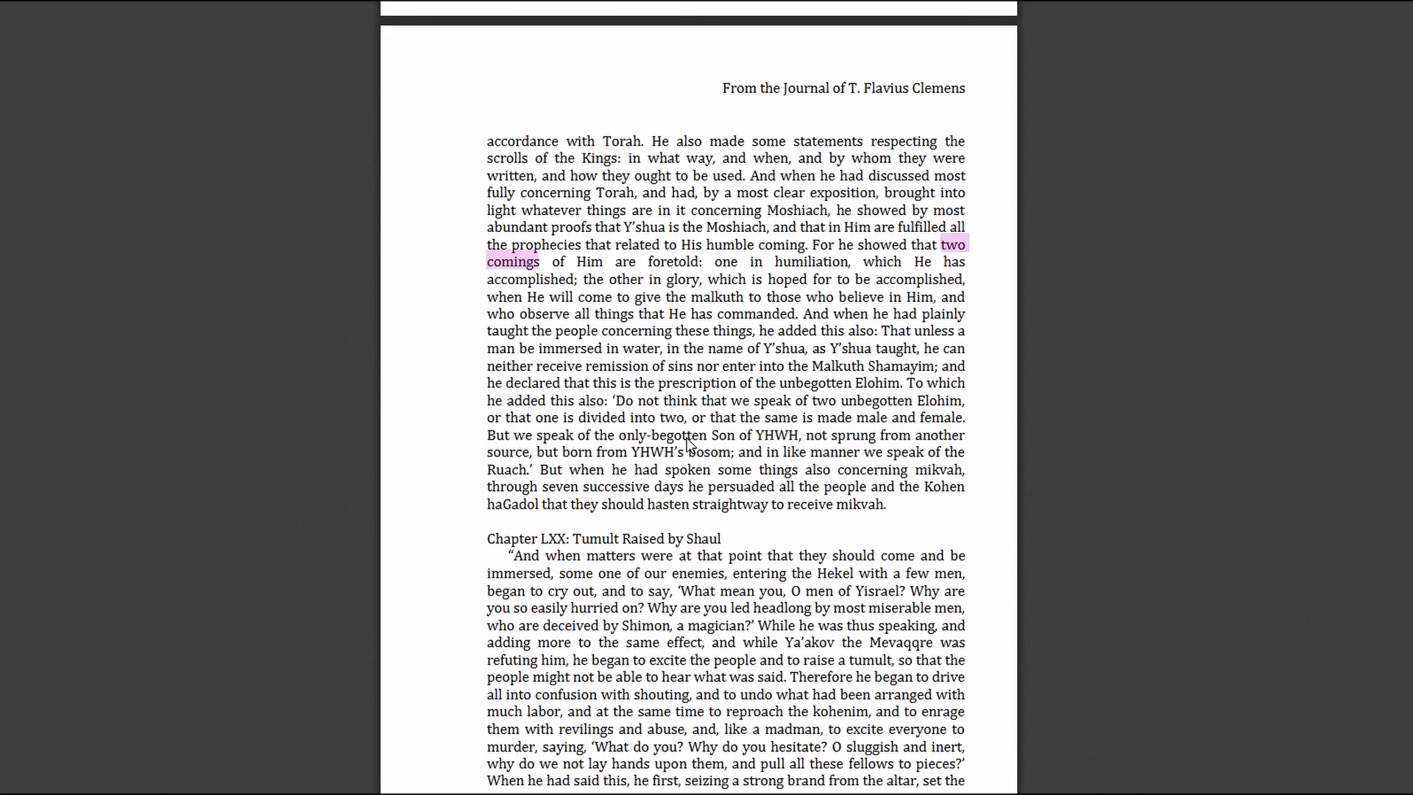
{"action": "mouse_move", "coordinate": [863, 421]}
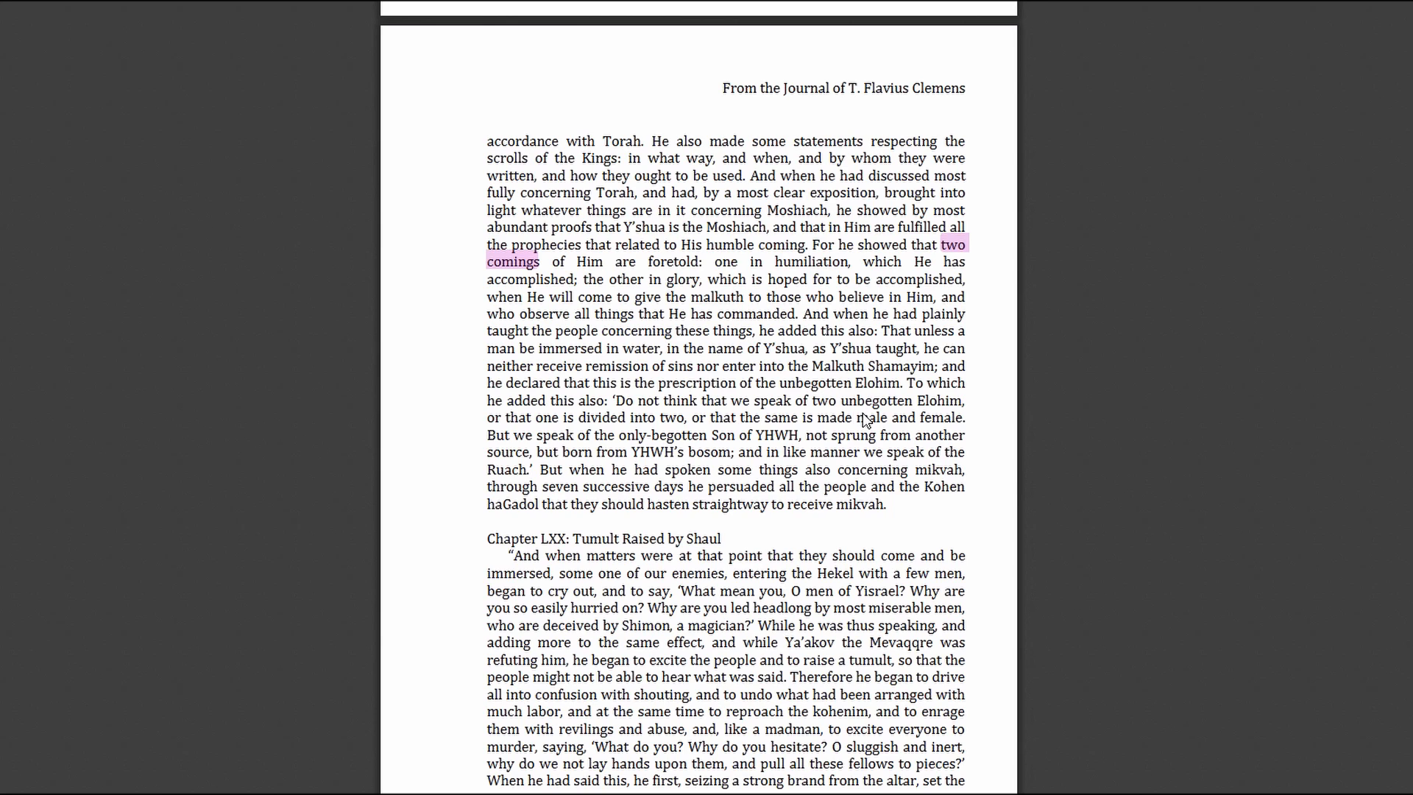
{"action": "mouse_move", "coordinate": [831, 345]}
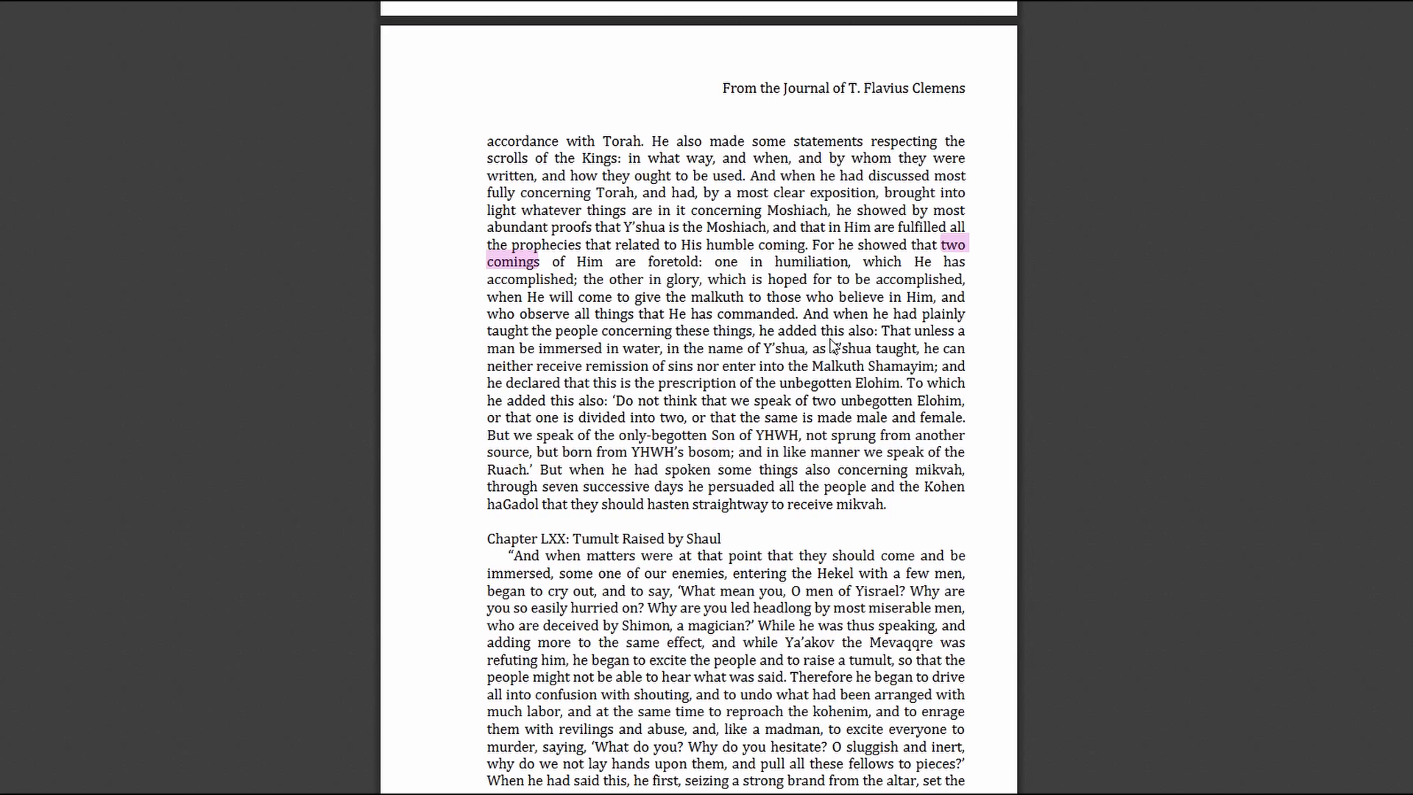
{"action": "mouse_move", "coordinate": [690, 543]}
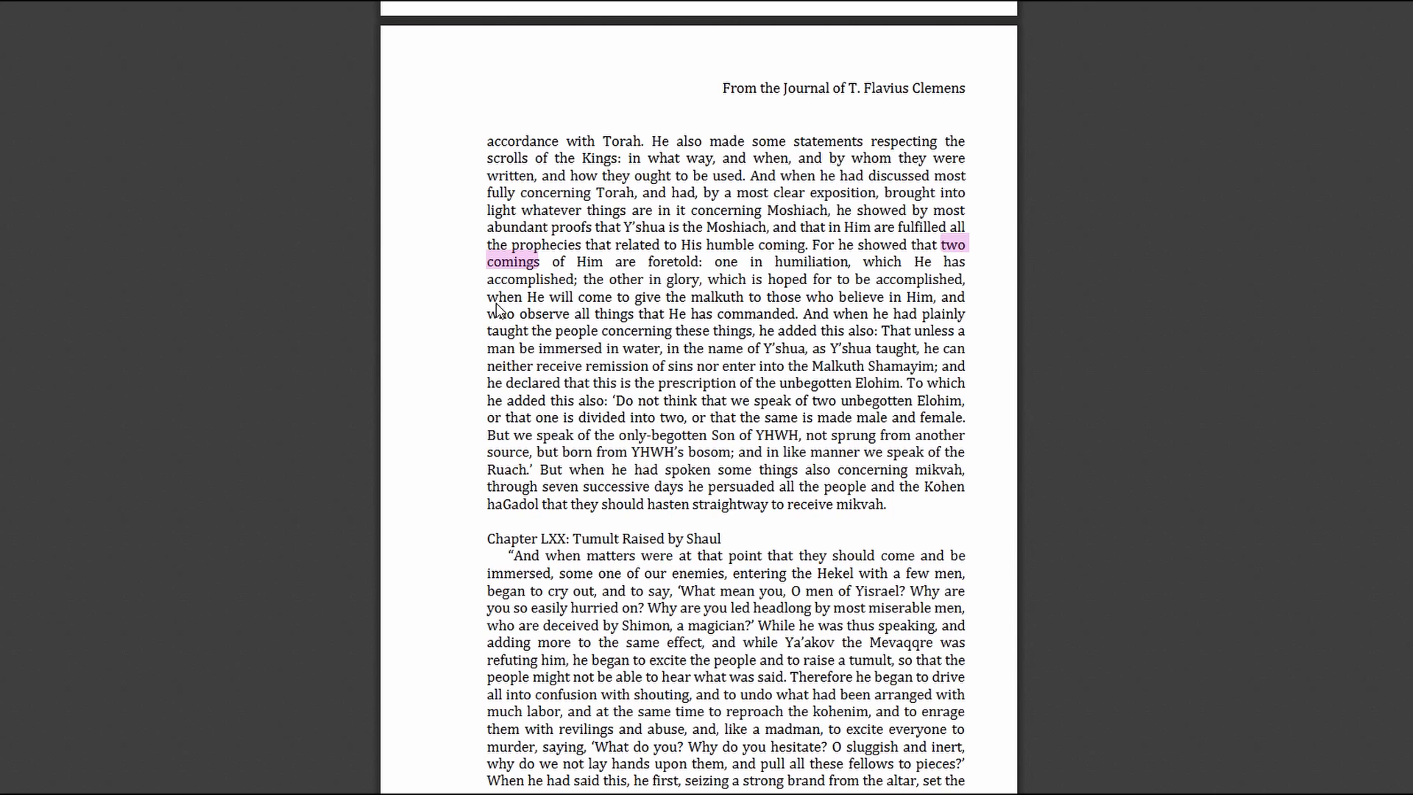
{"action": "mouse_move", "coordinate": [557, 321]}
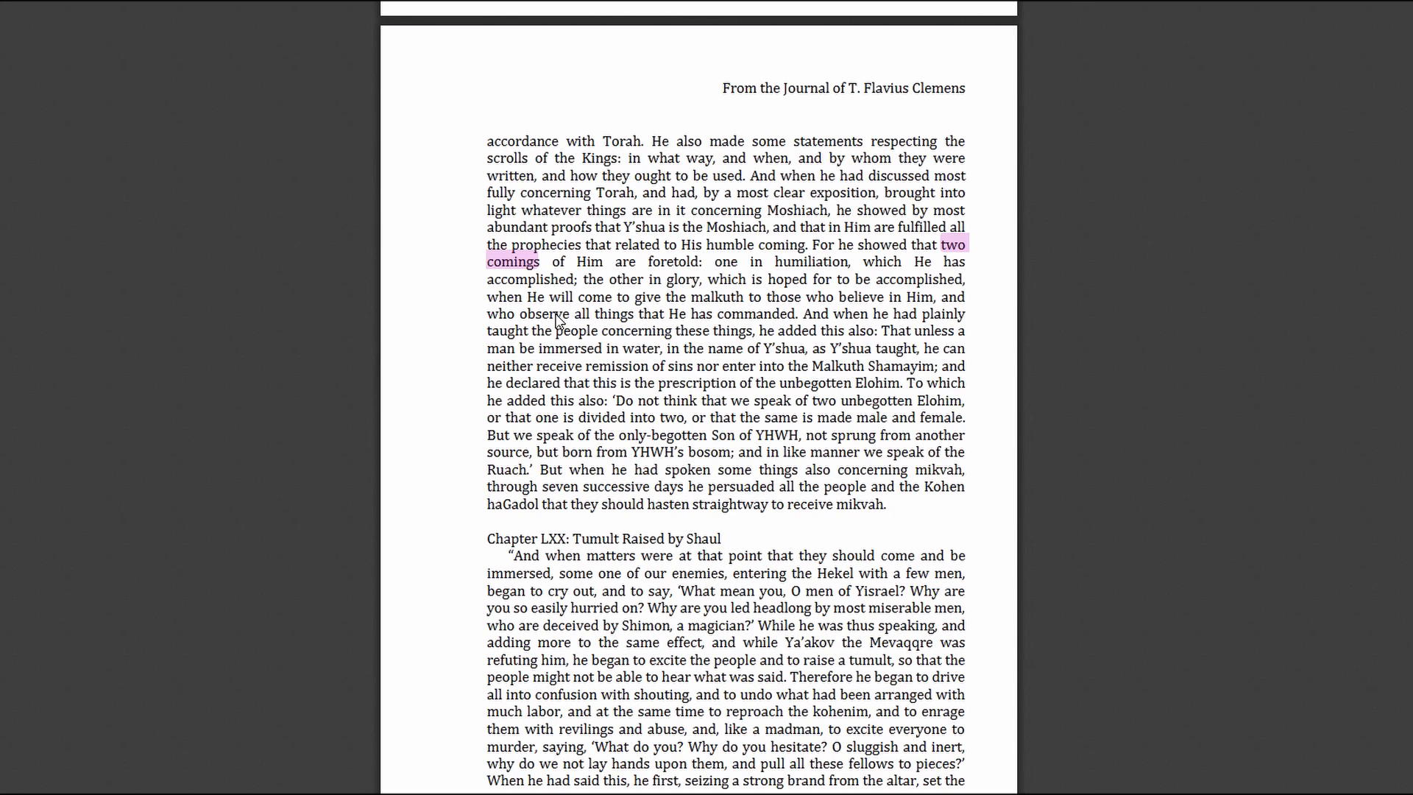
{"action": "mouse_move", "coordinate": [197, 67]}
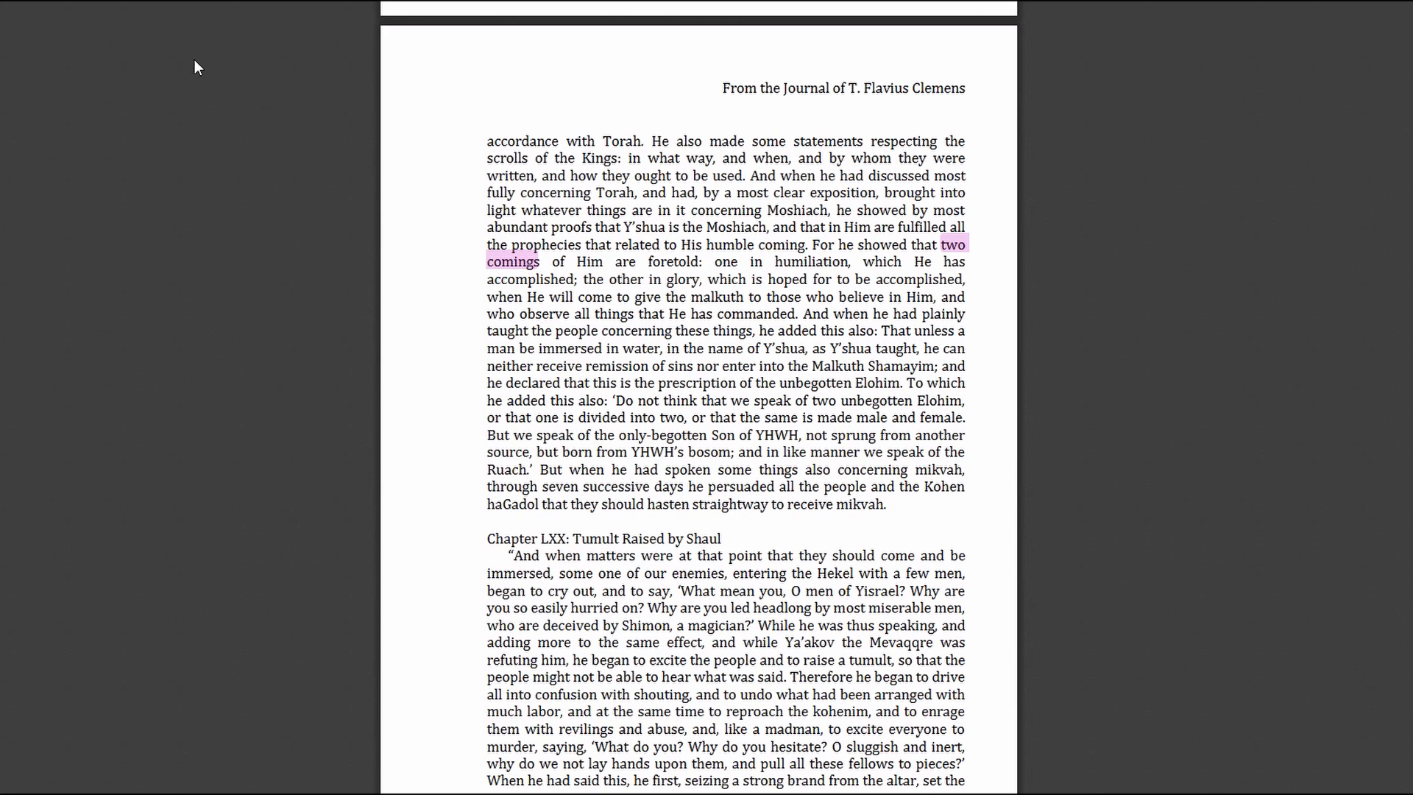